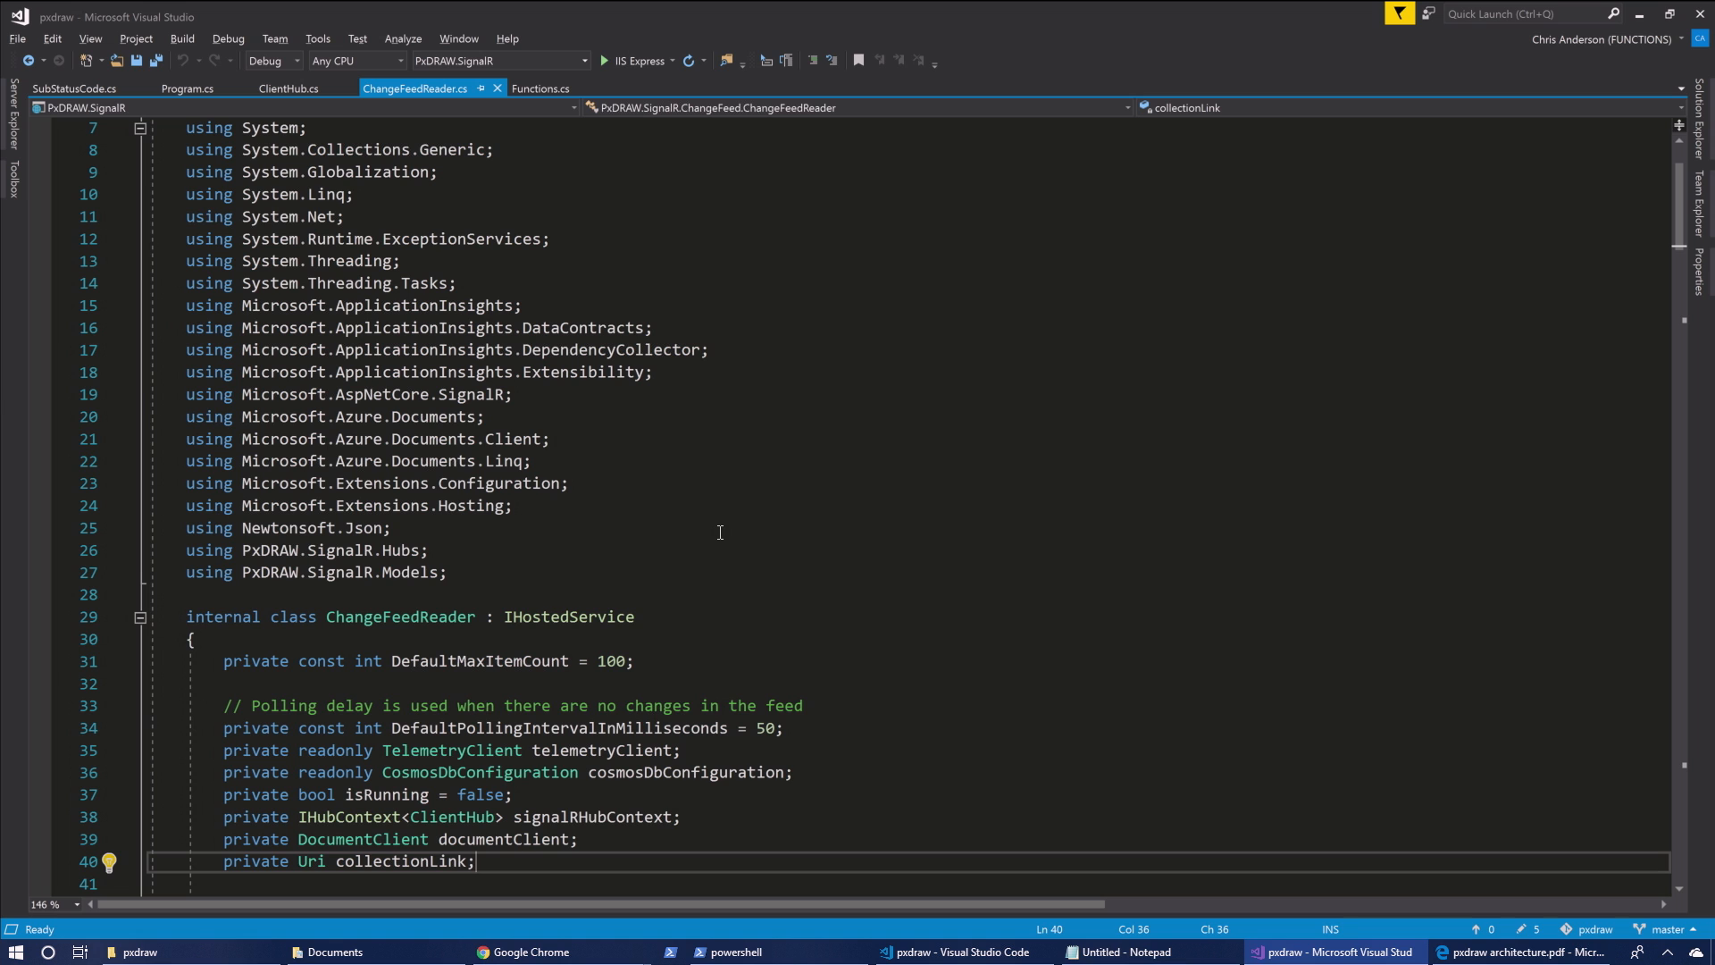
Scroll past the using directives to the class fields and the constructor storing signalRHubContext
scroll(down, 3)
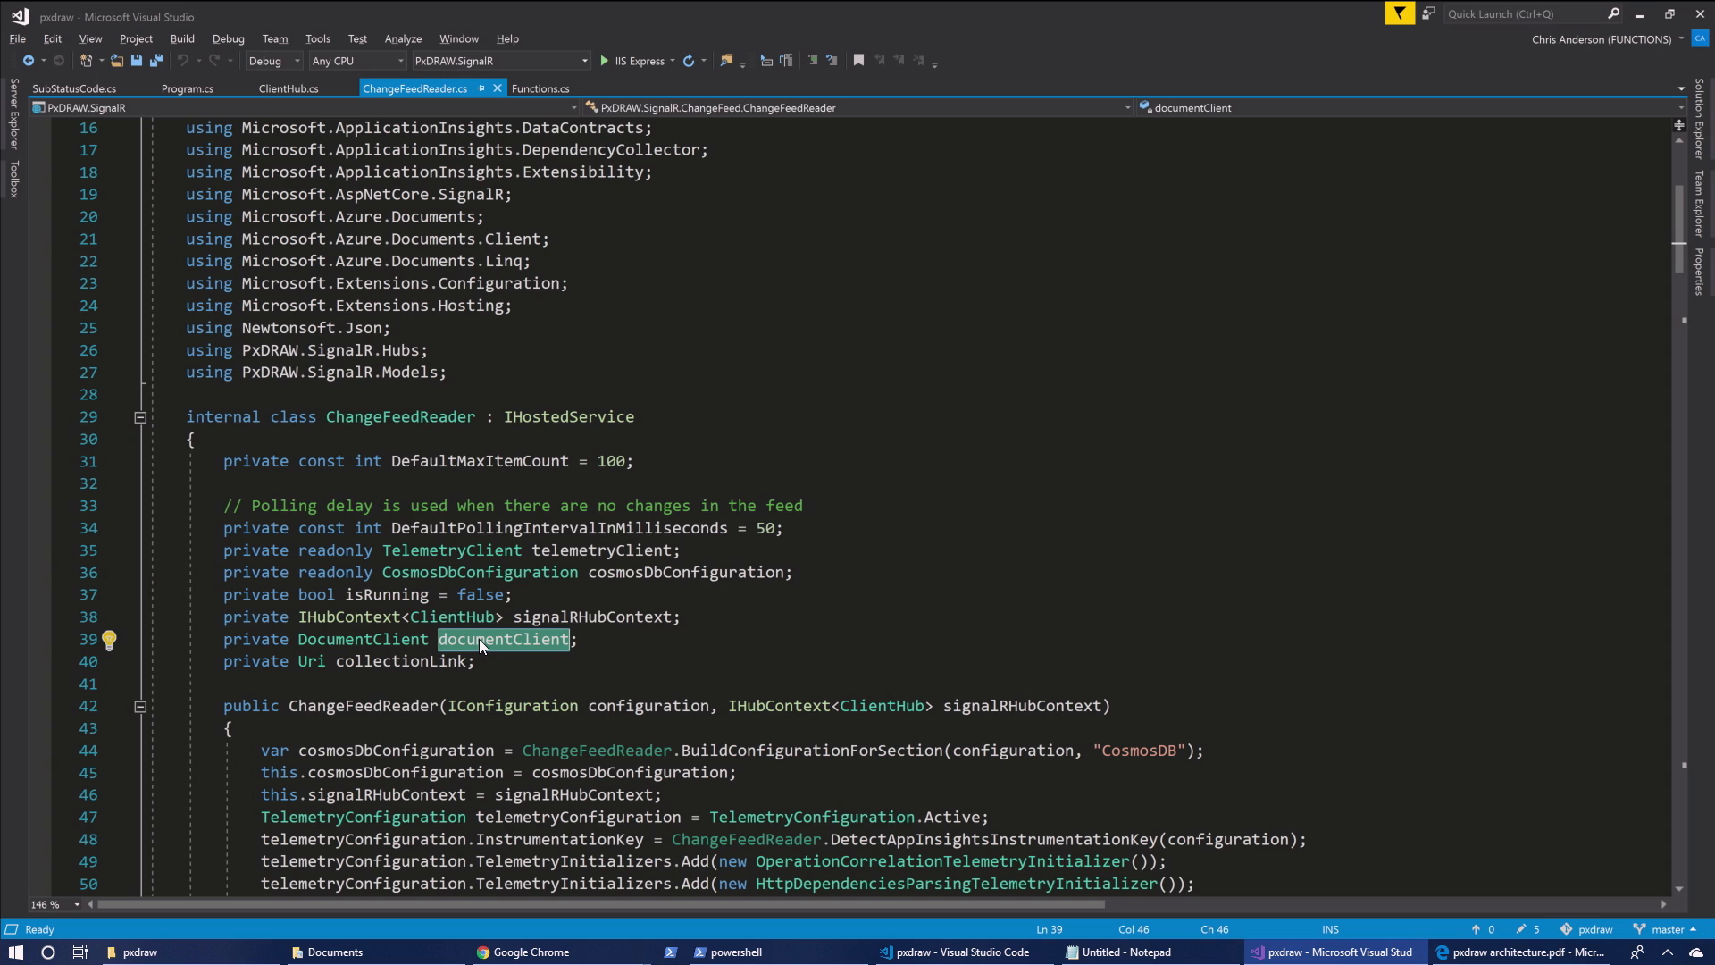
mouse_move(518, 656)
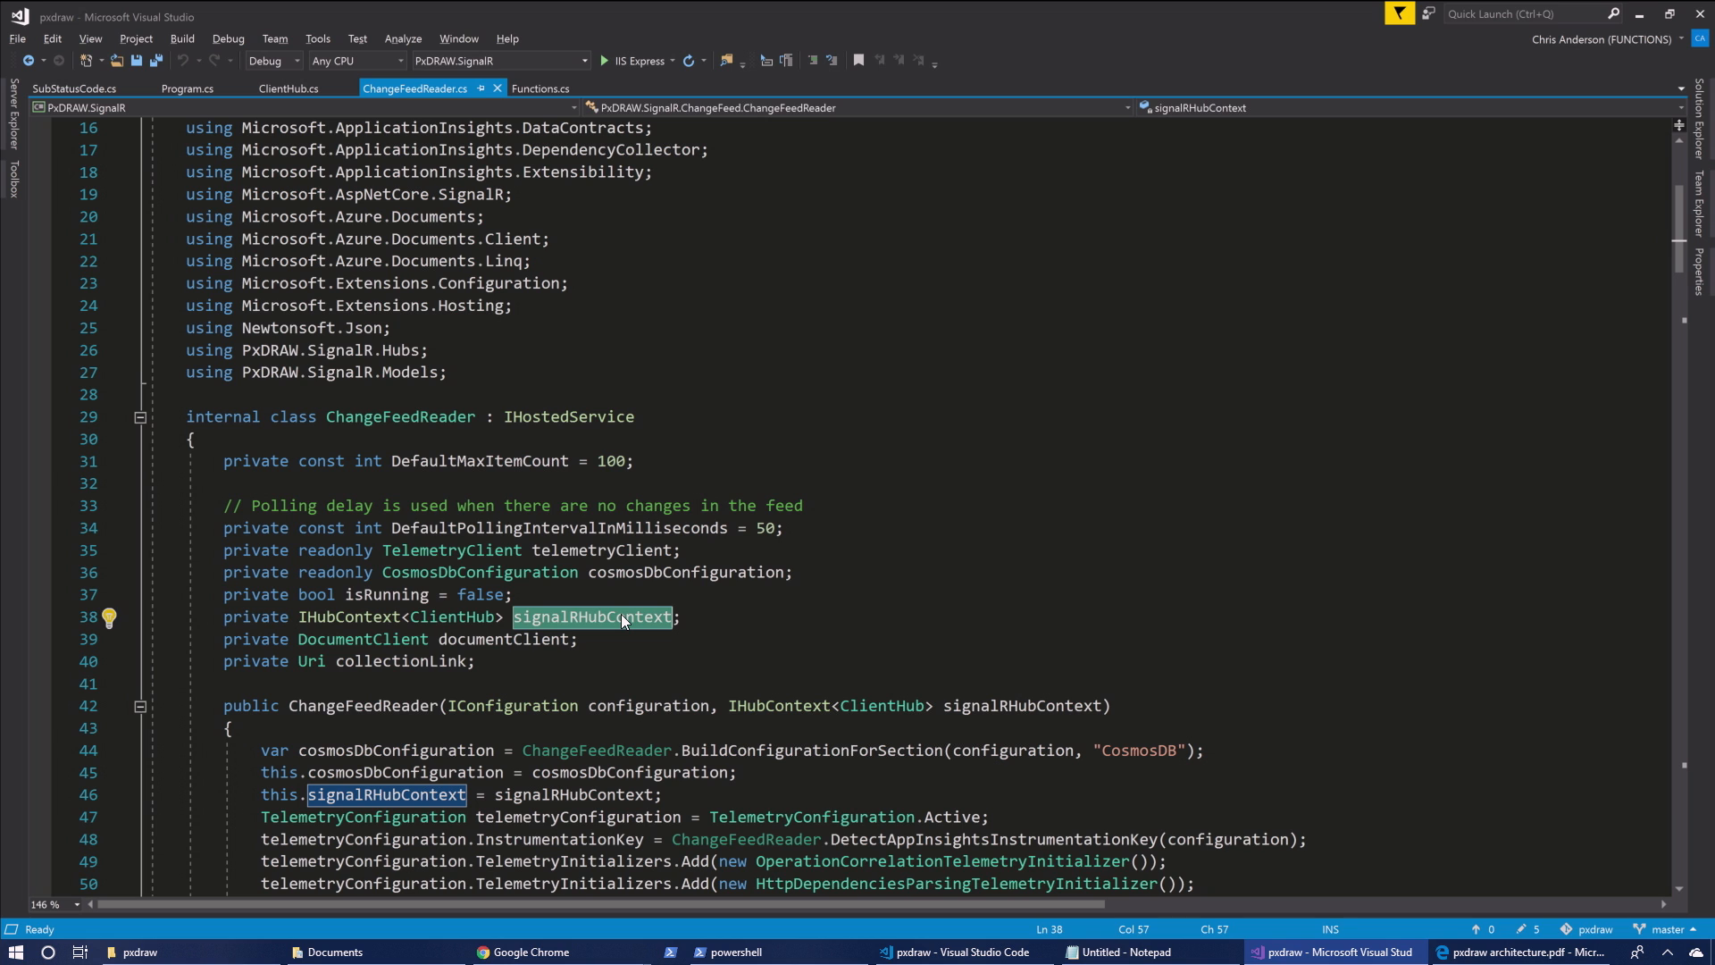
scroll(down, 3)
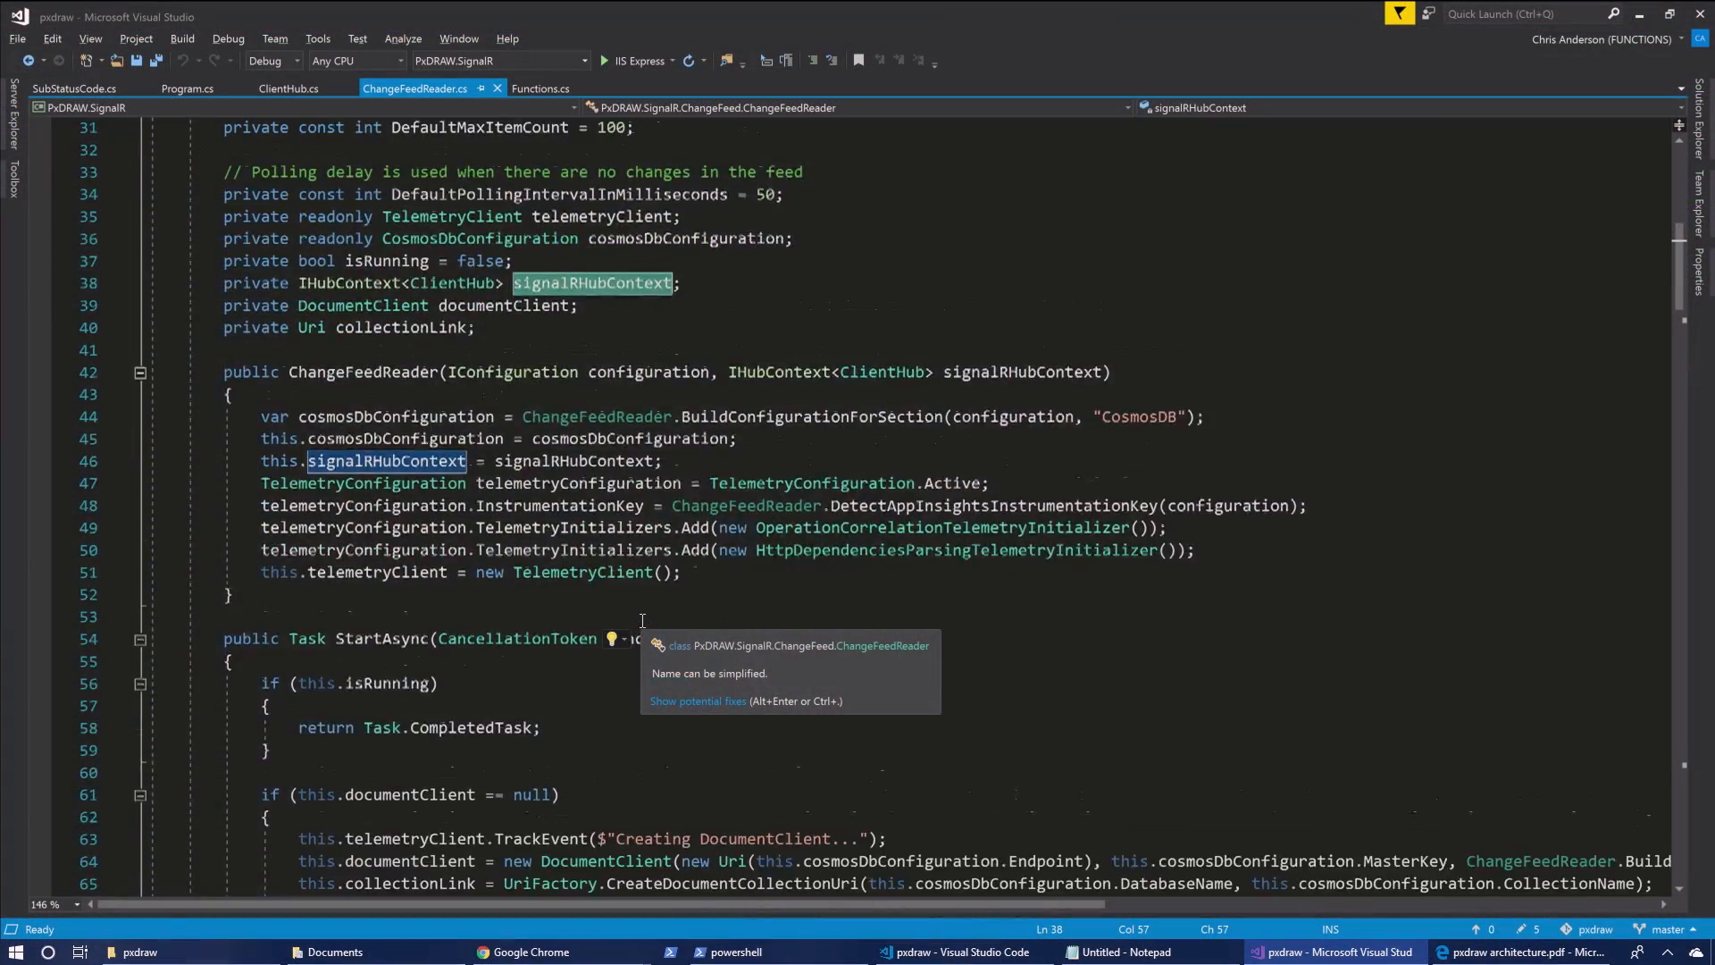
Scroll to the while (this.isRunning) loop and highlight the CreateDocumentChangeFeedQuery call
scroll(down, 3)
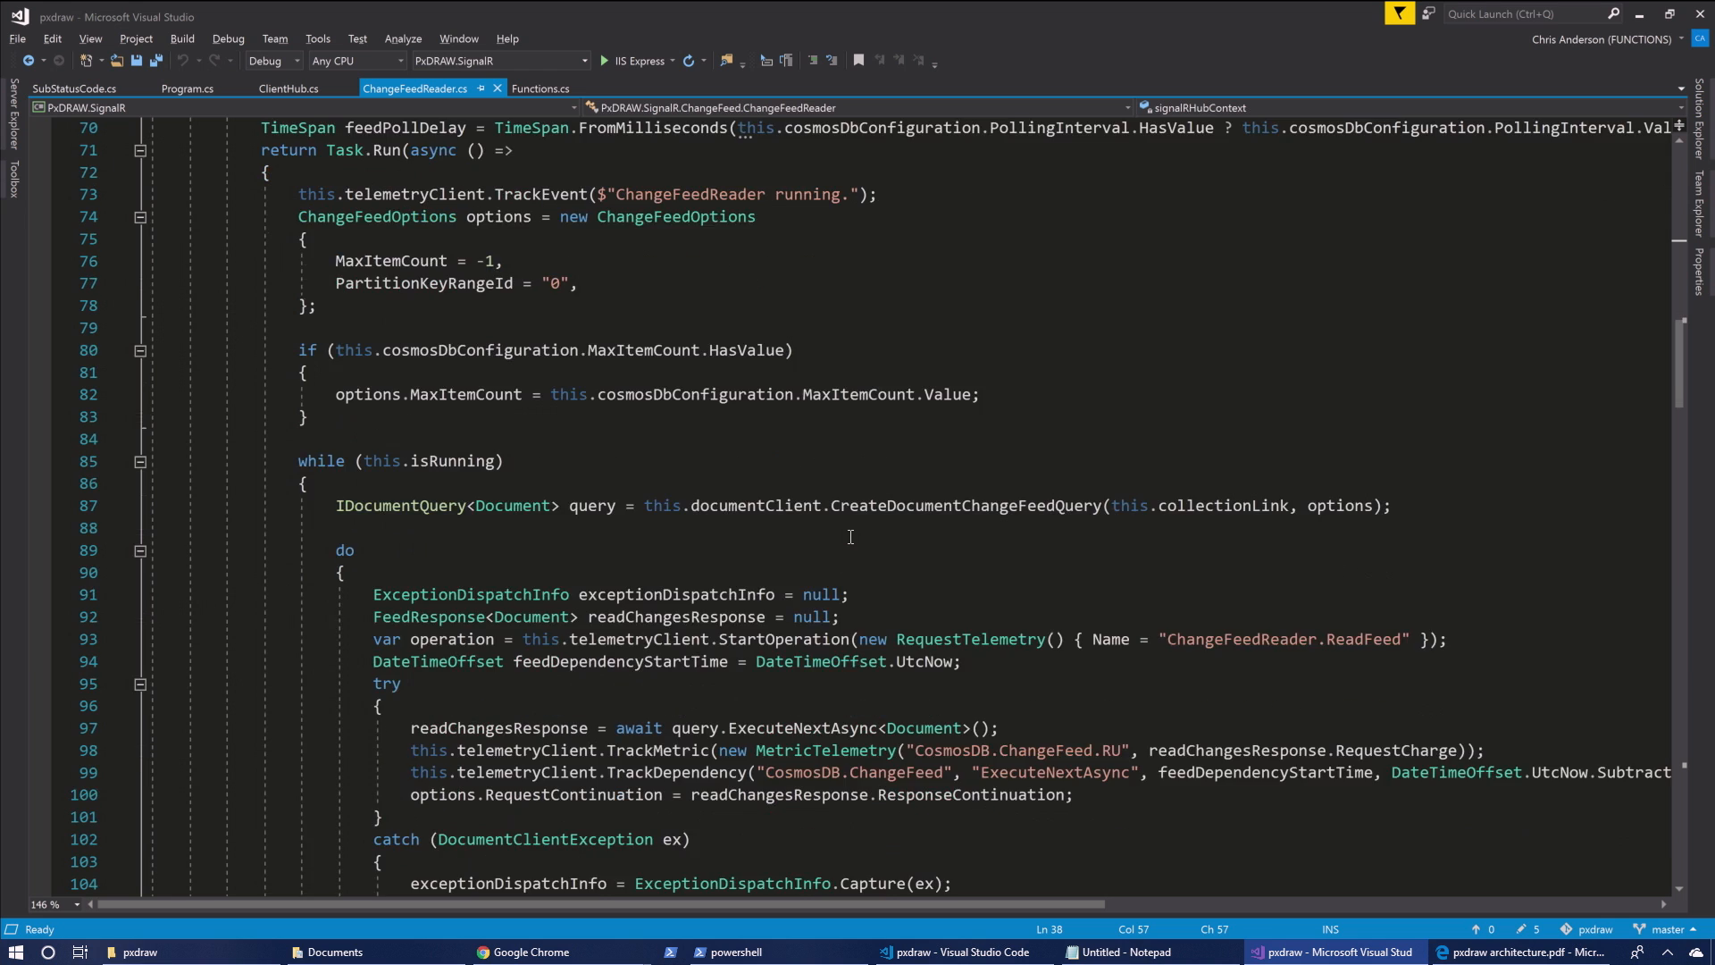
scroll(down, 3)
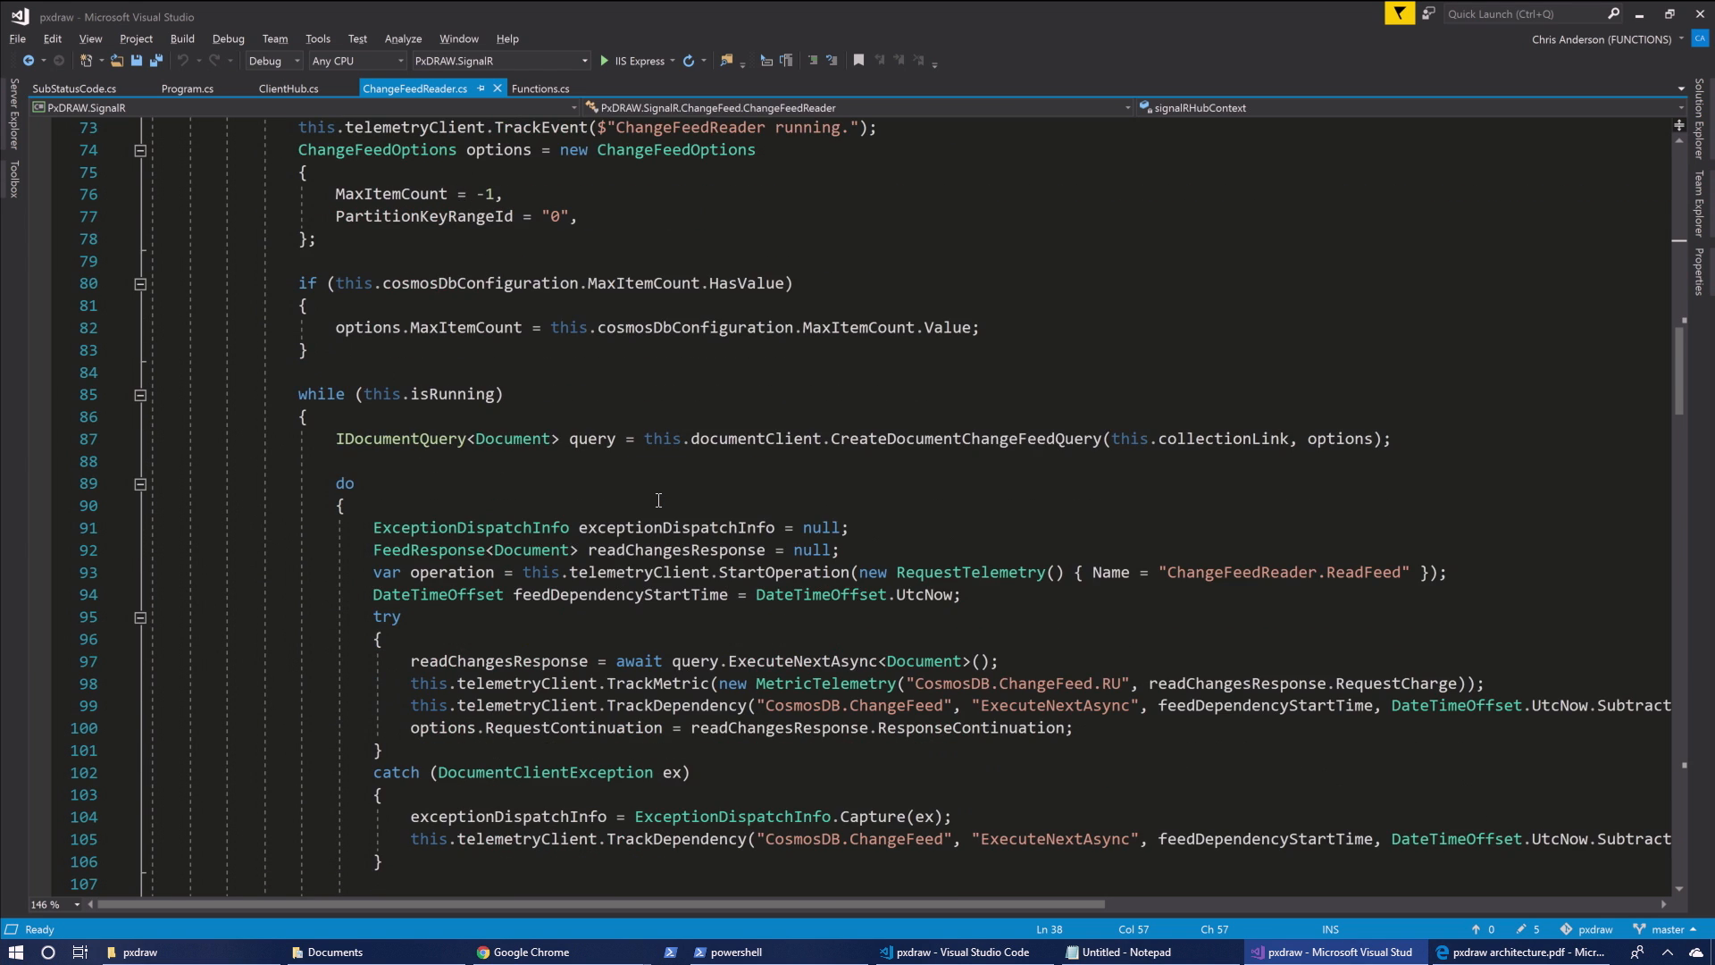
scroll(down, 3)
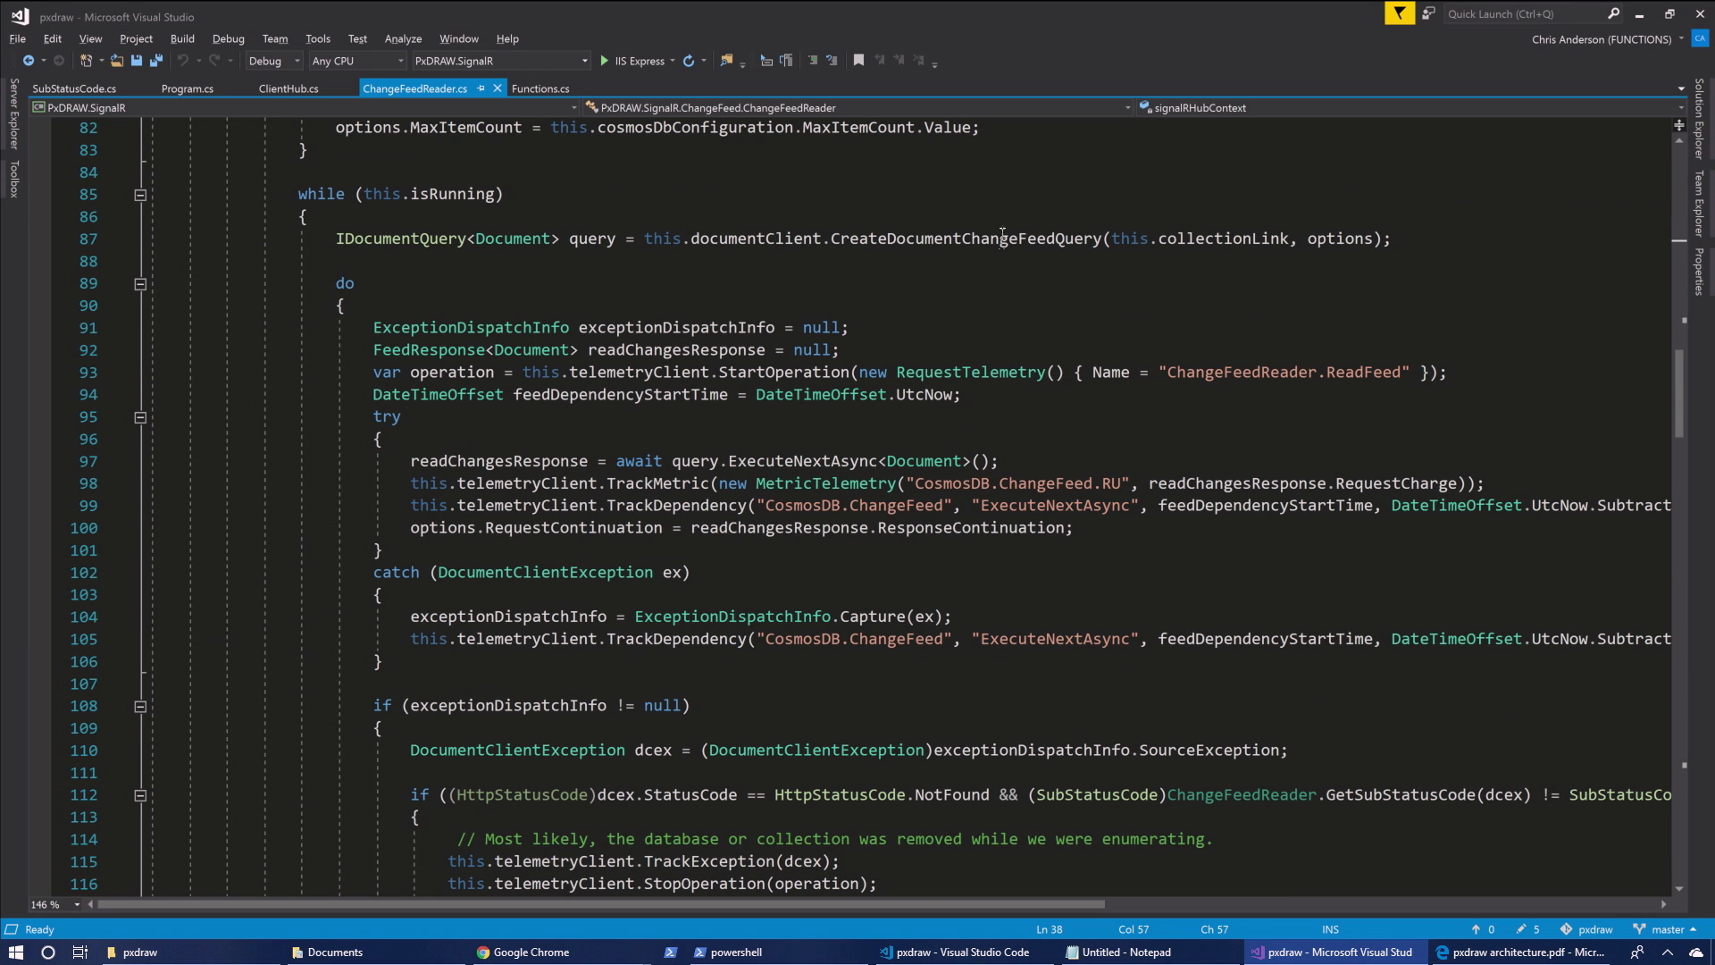
double_click(966, 238)
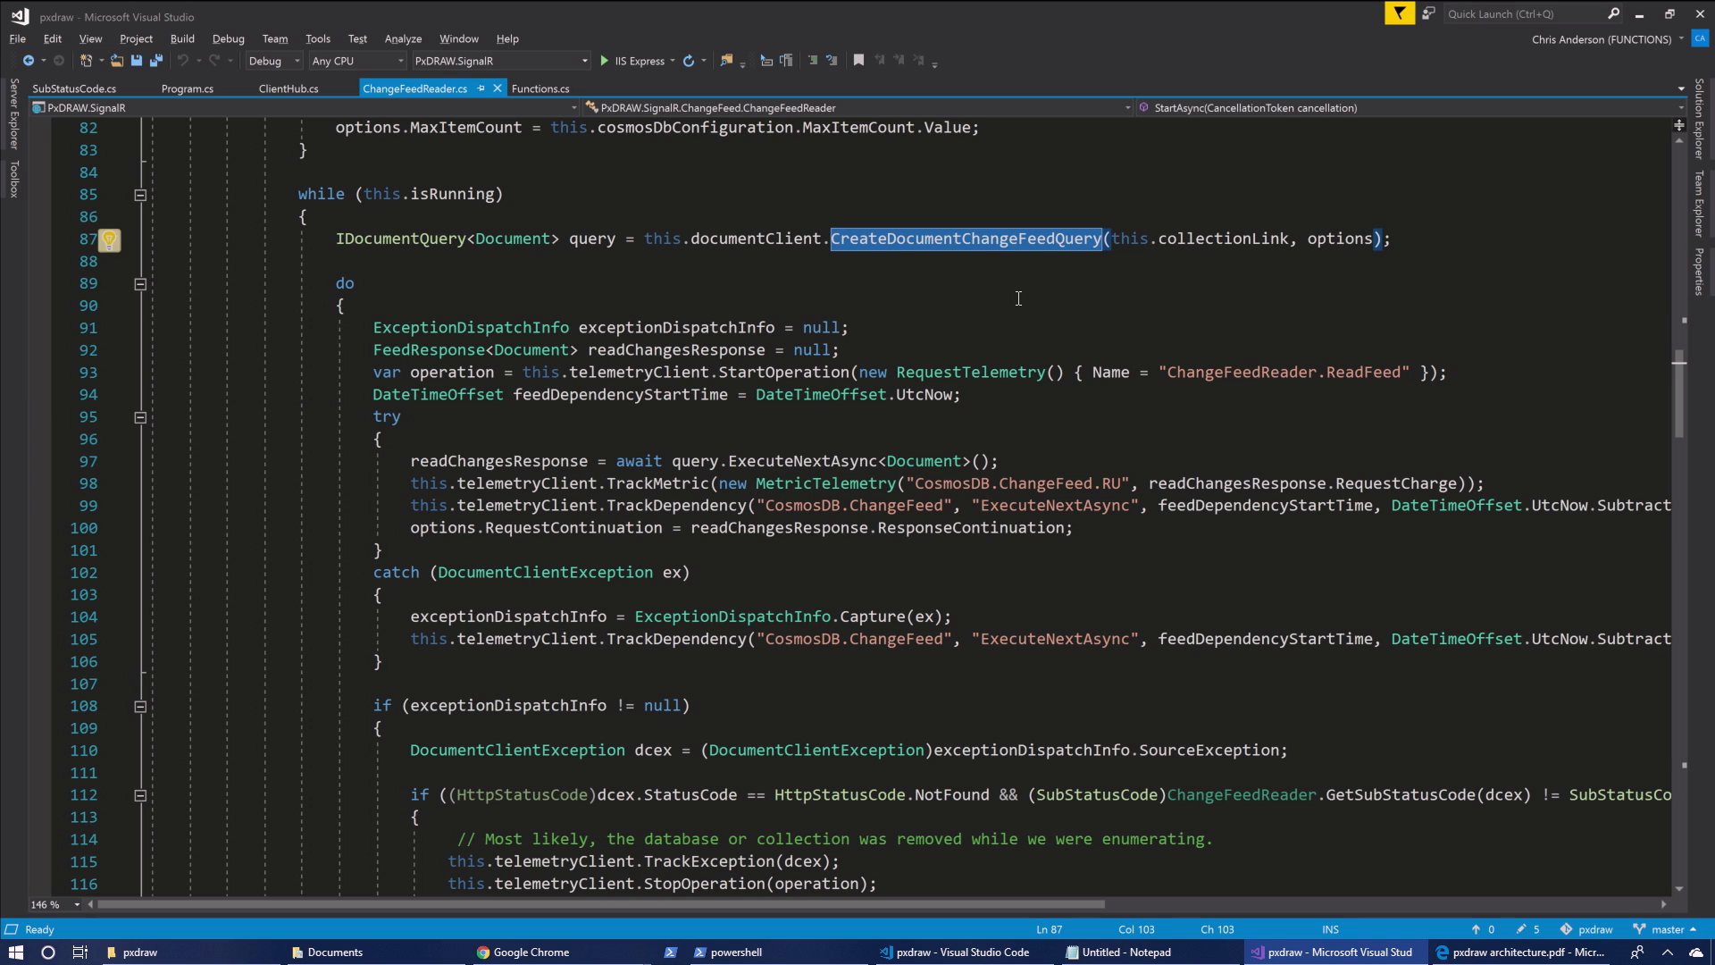
mouse_move(921, 127)
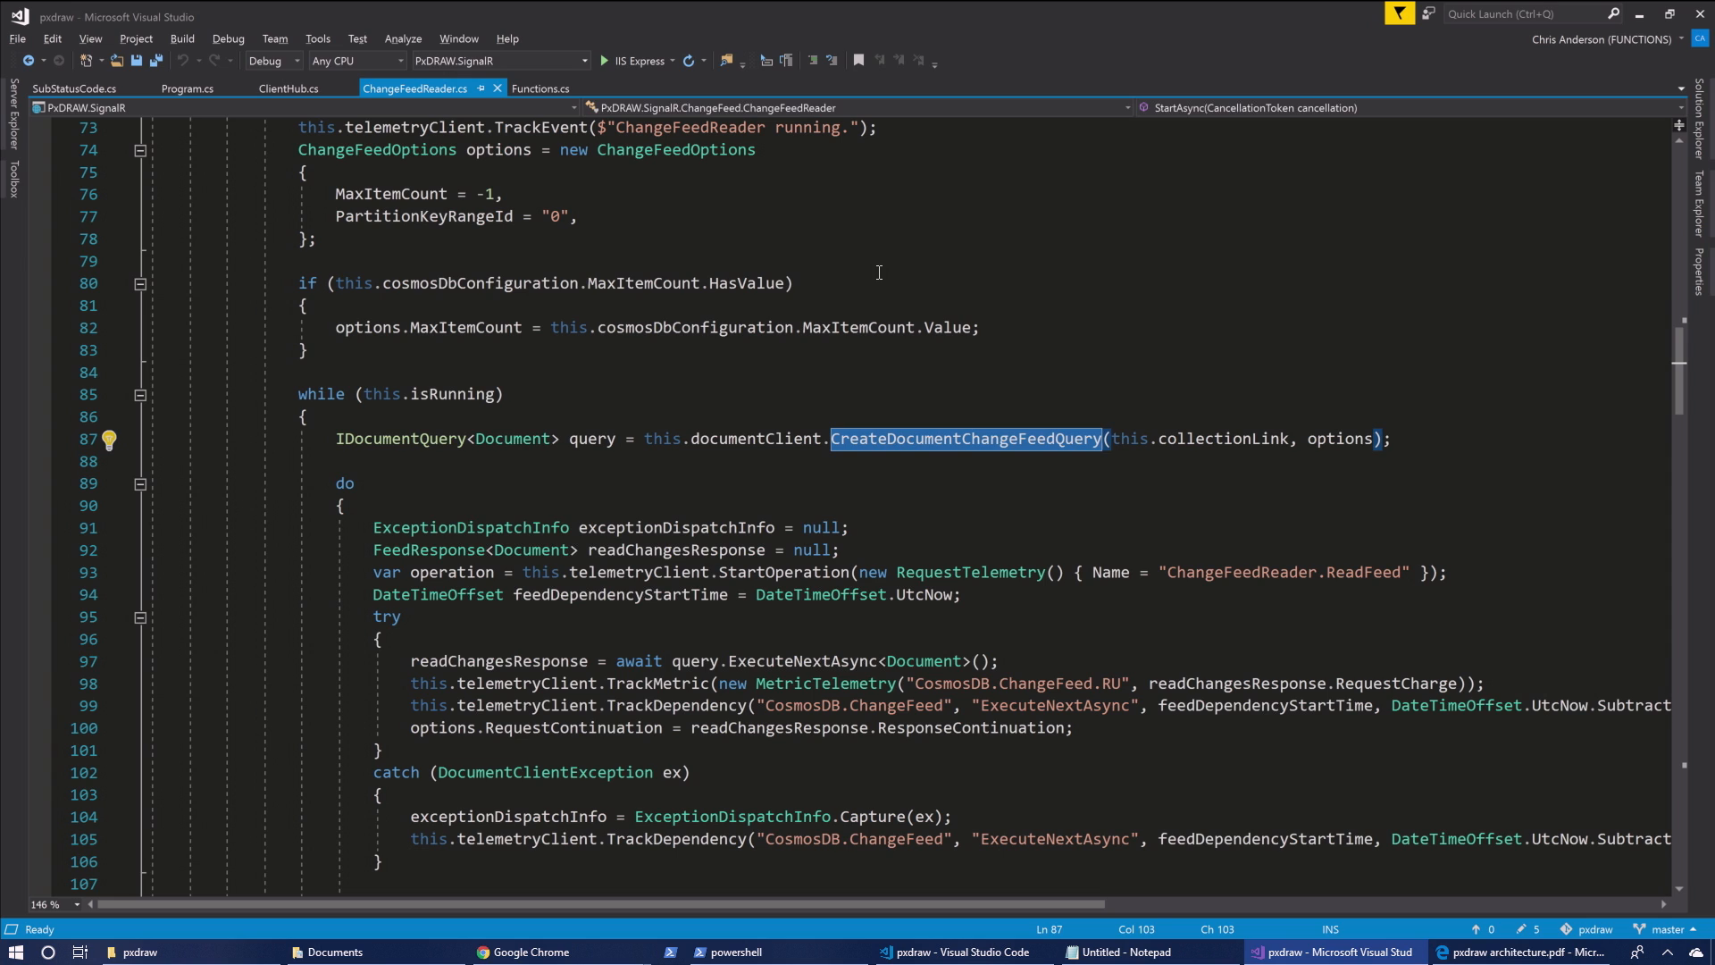
scroll(down, 3)
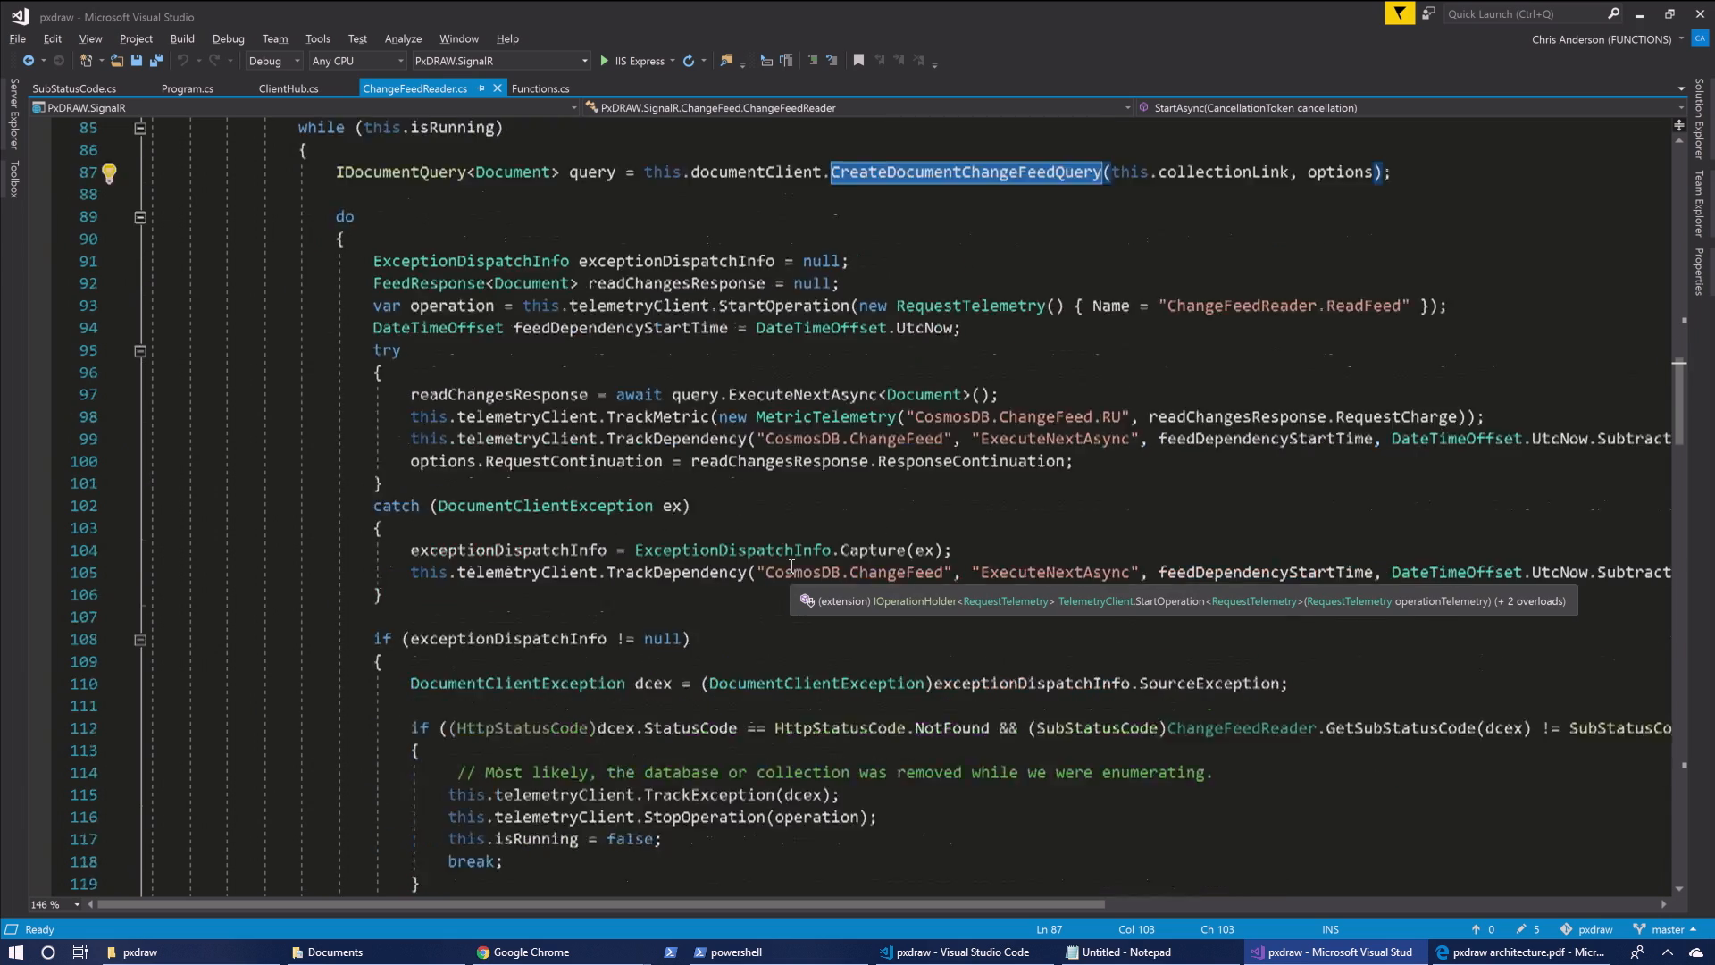
Scroll past the retry handling to the block sending detected changes to clients via SendAsync
scroll(down, 3)
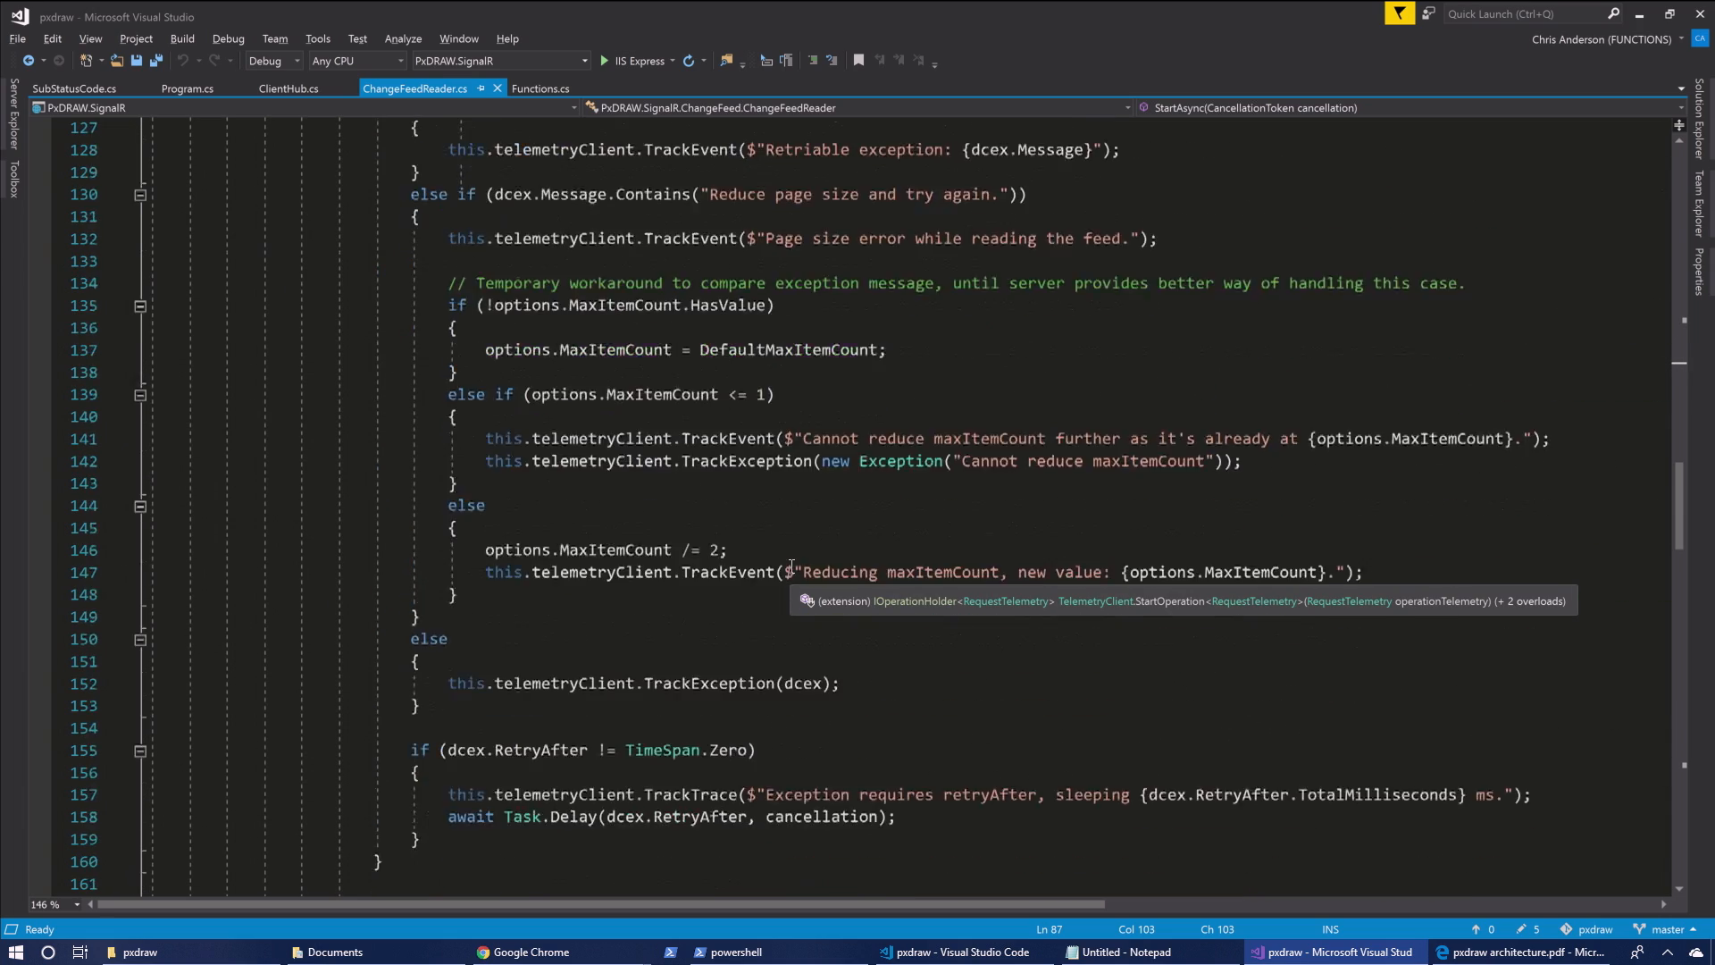
scroll(down, 3)
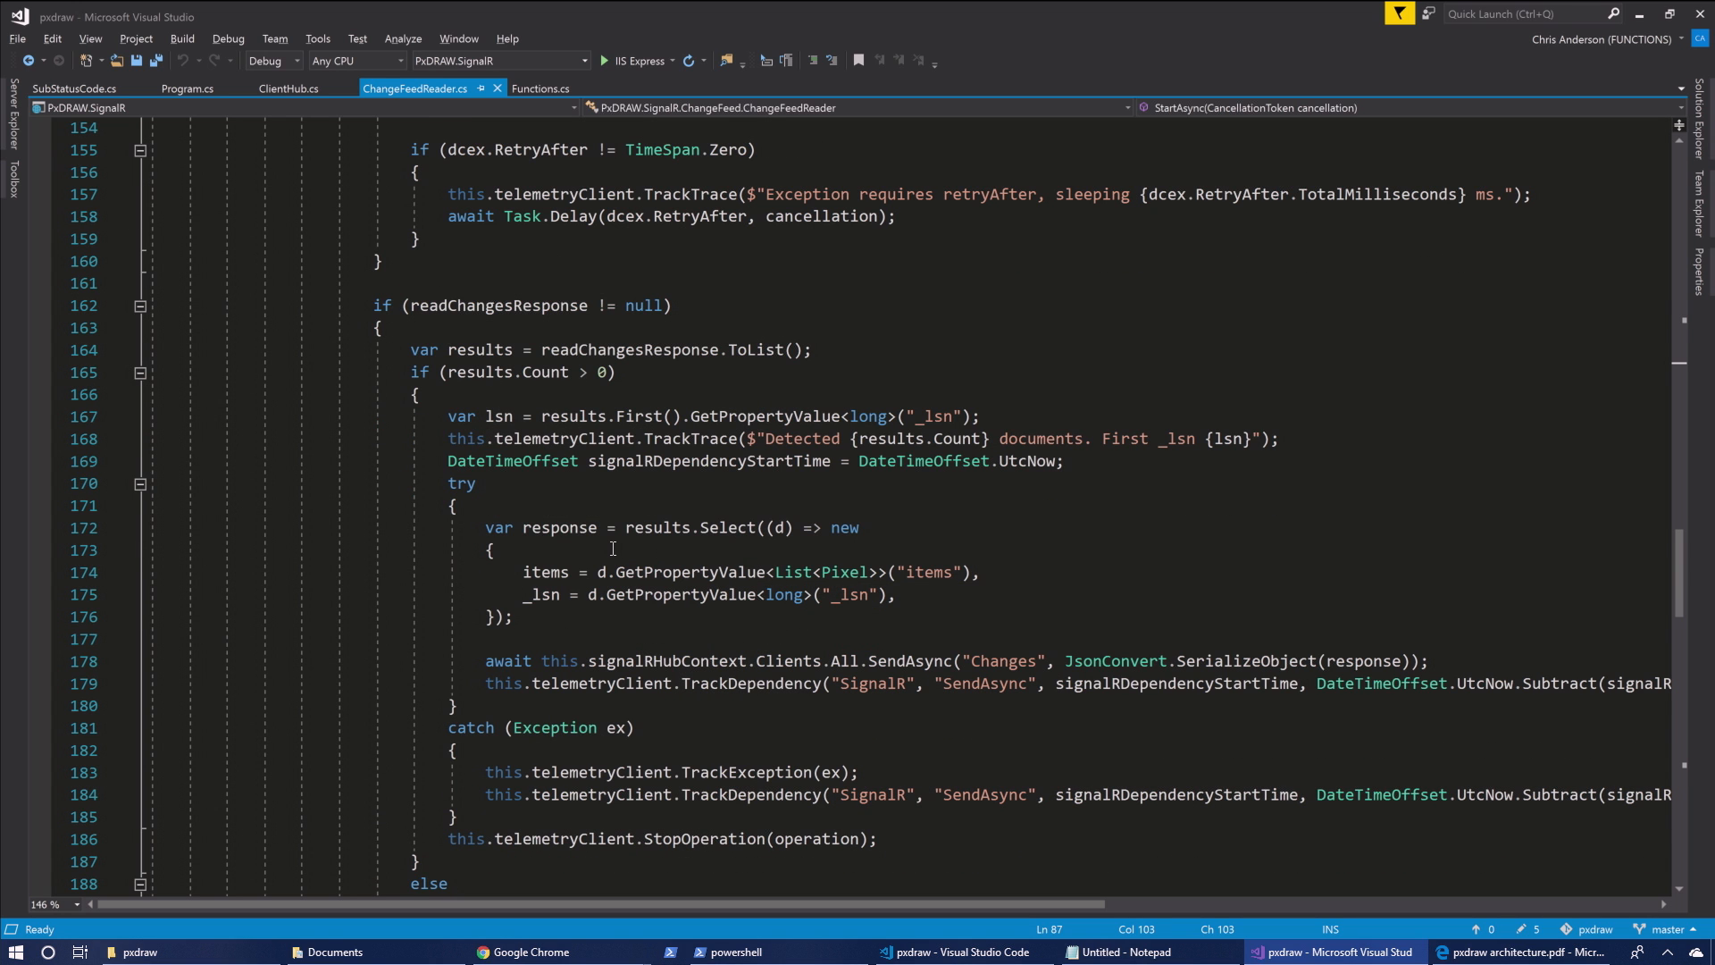
mouse_move(922, 679)
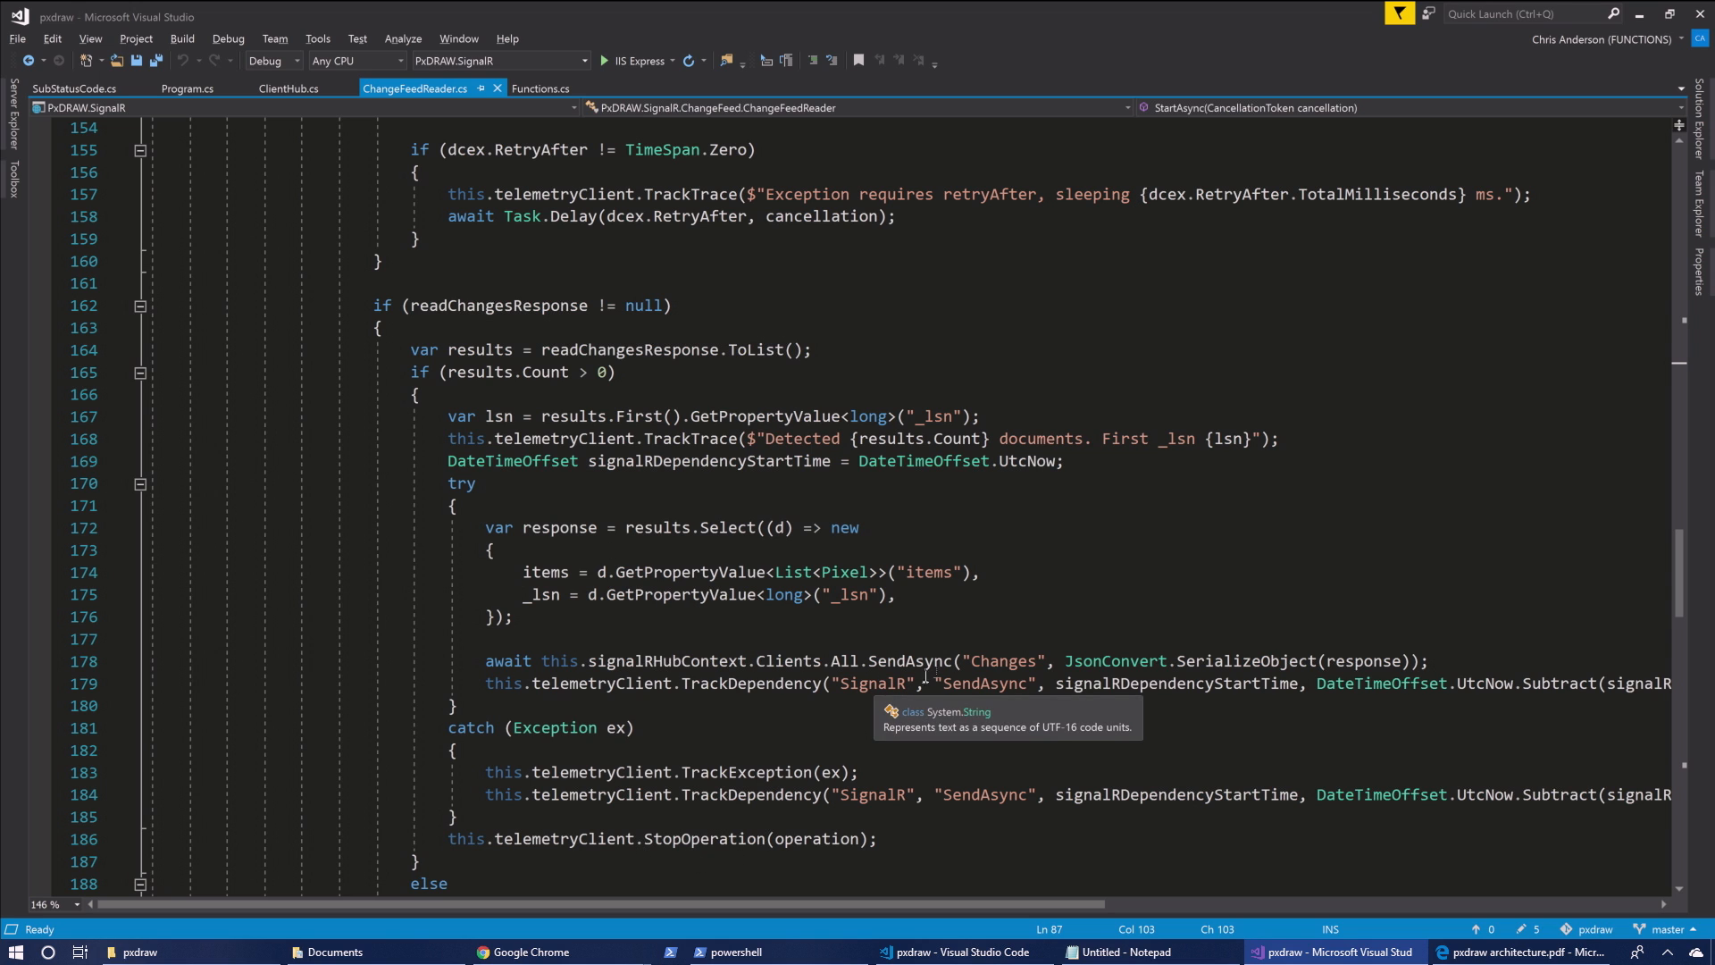
mouse_move(987, 650)
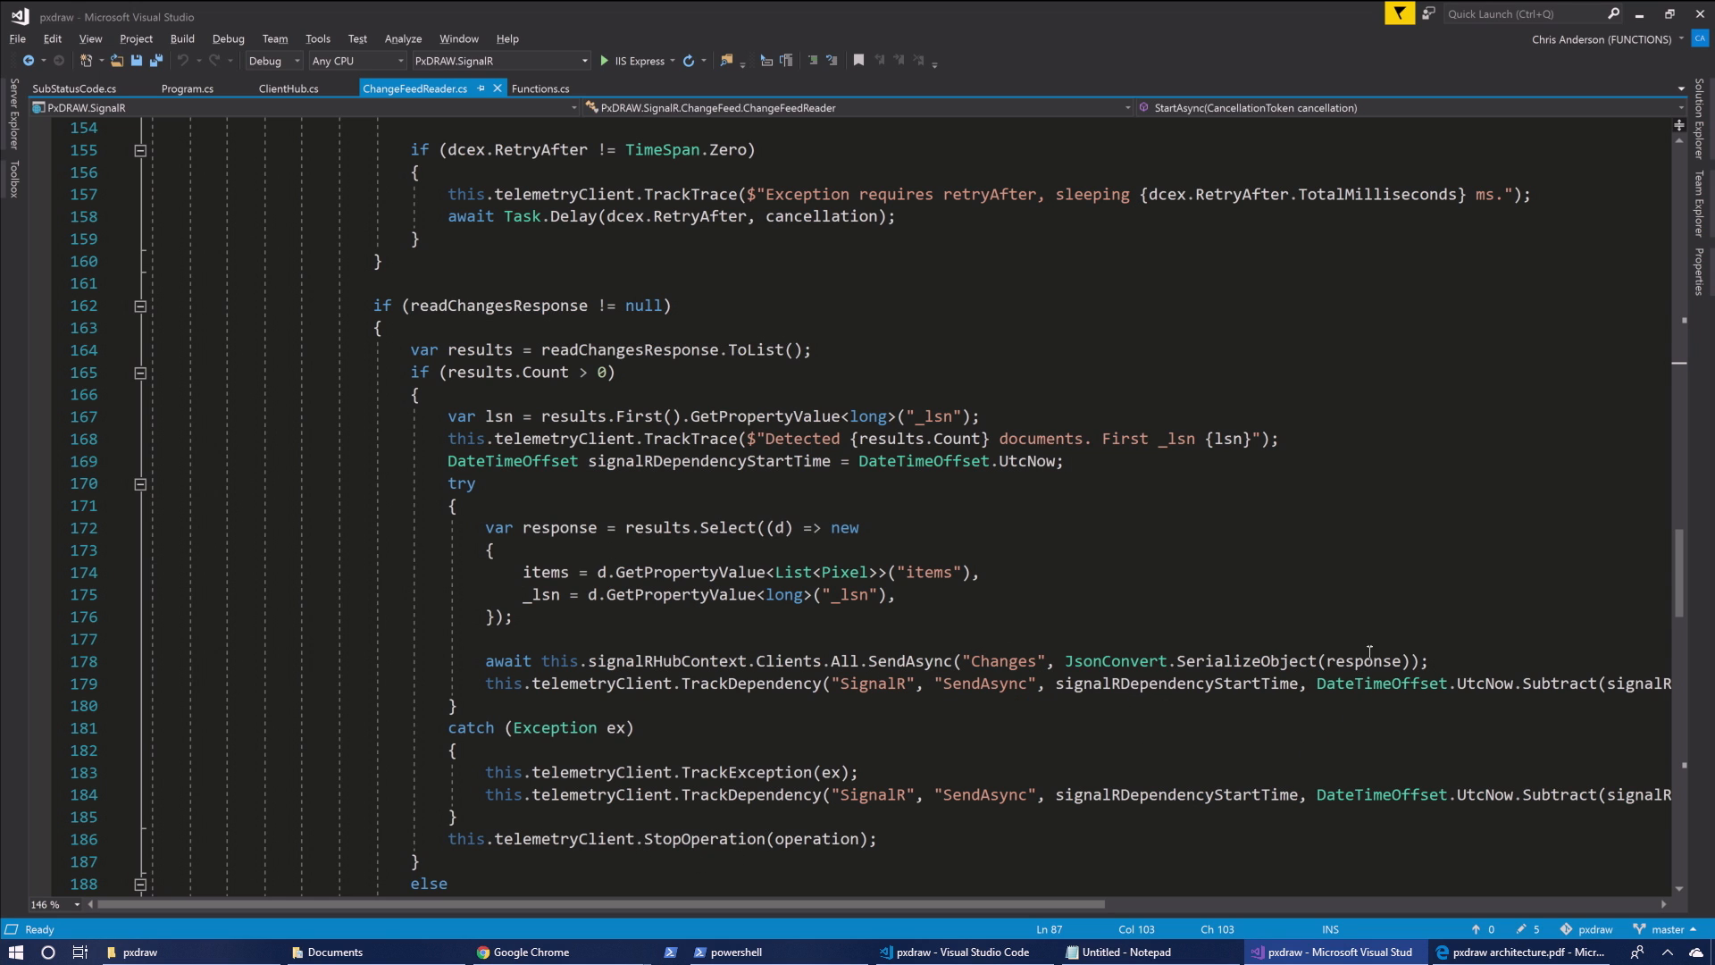
mouse_move(1368, 657)
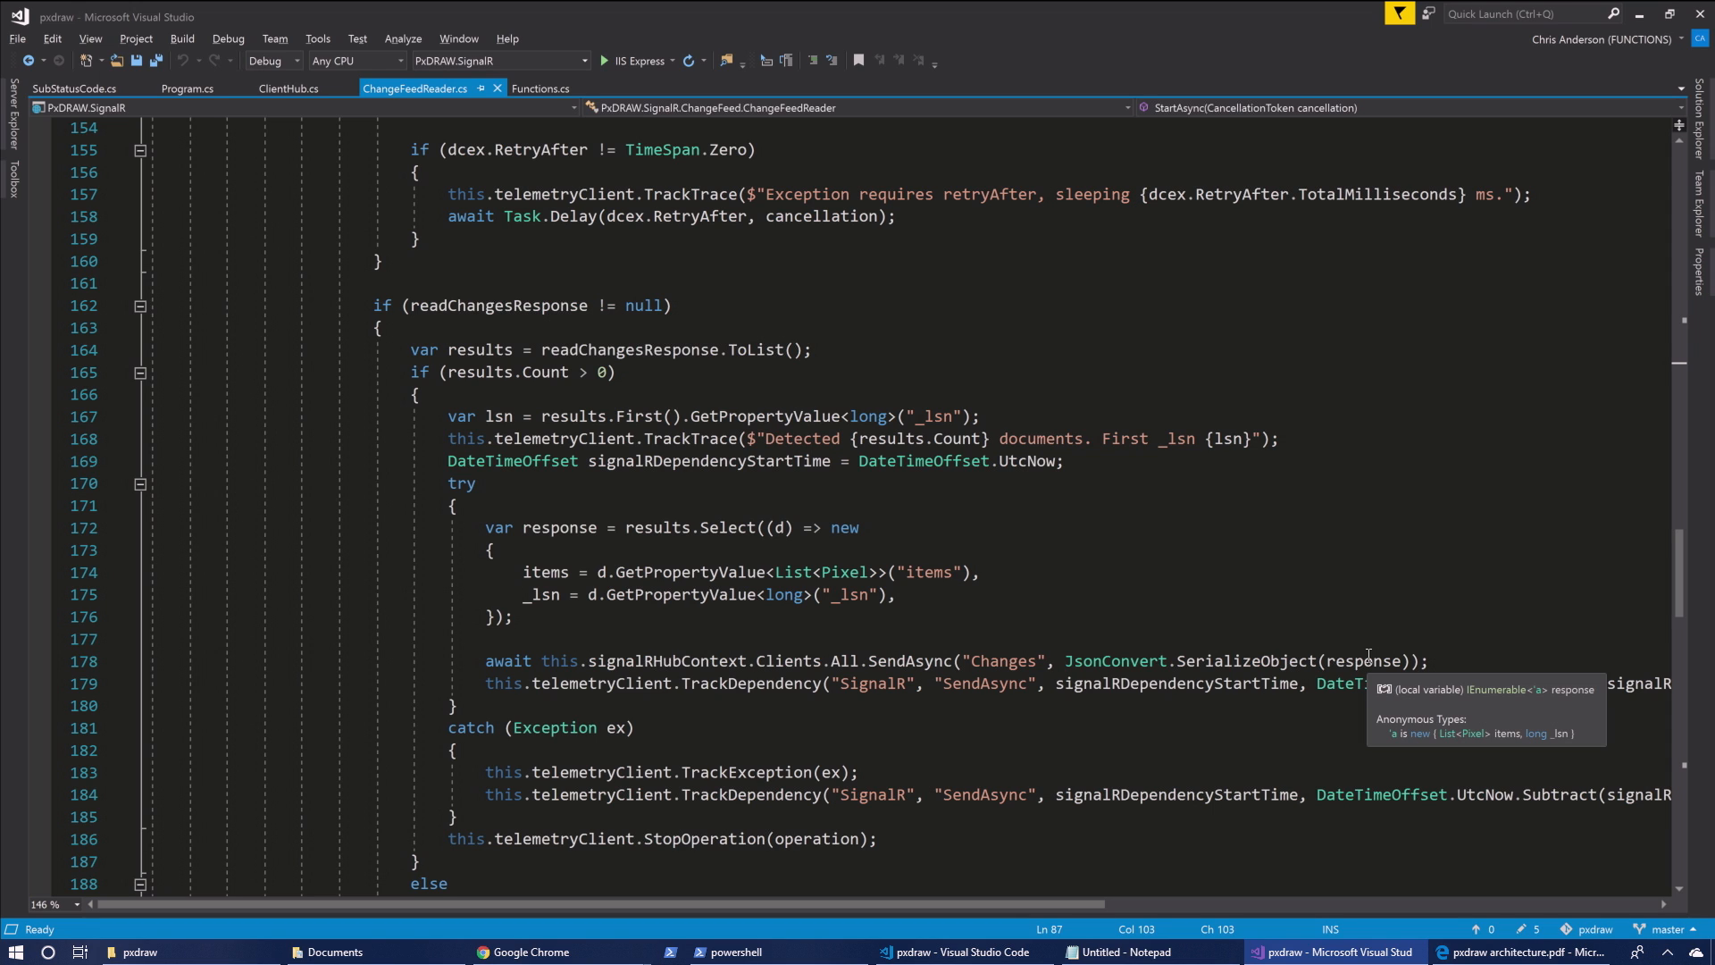